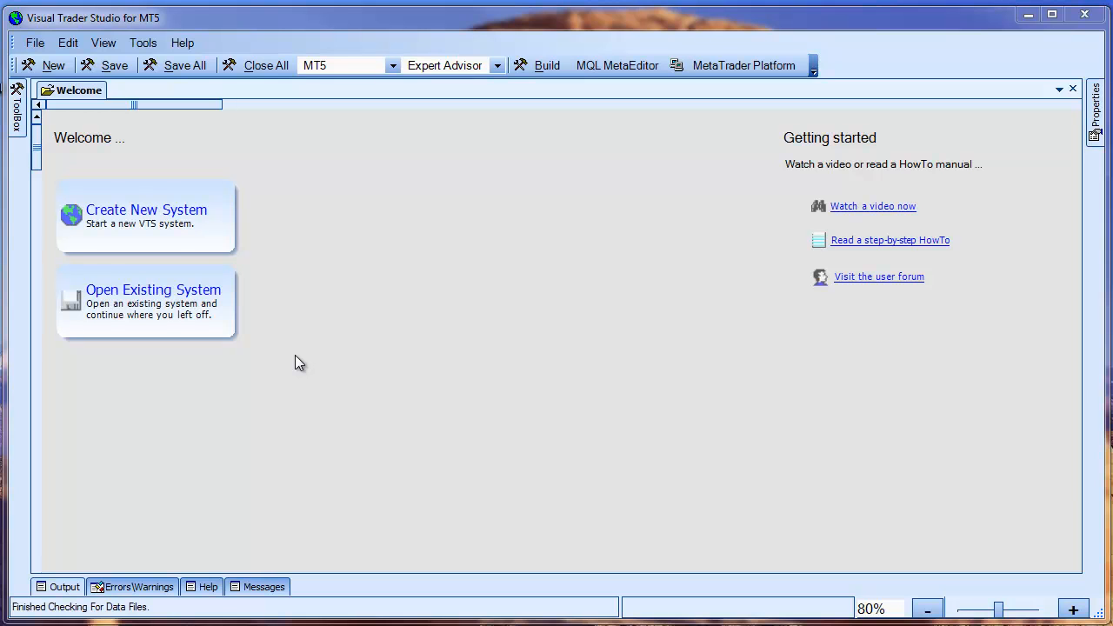
mouse_move(292, 354)
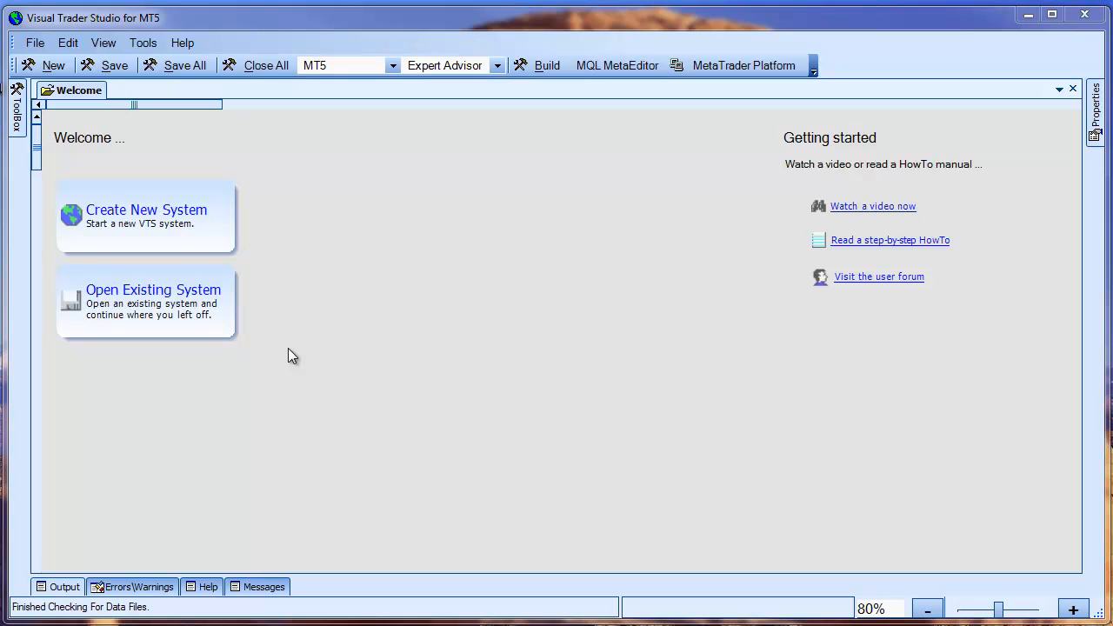
mouse_move(299, 363)
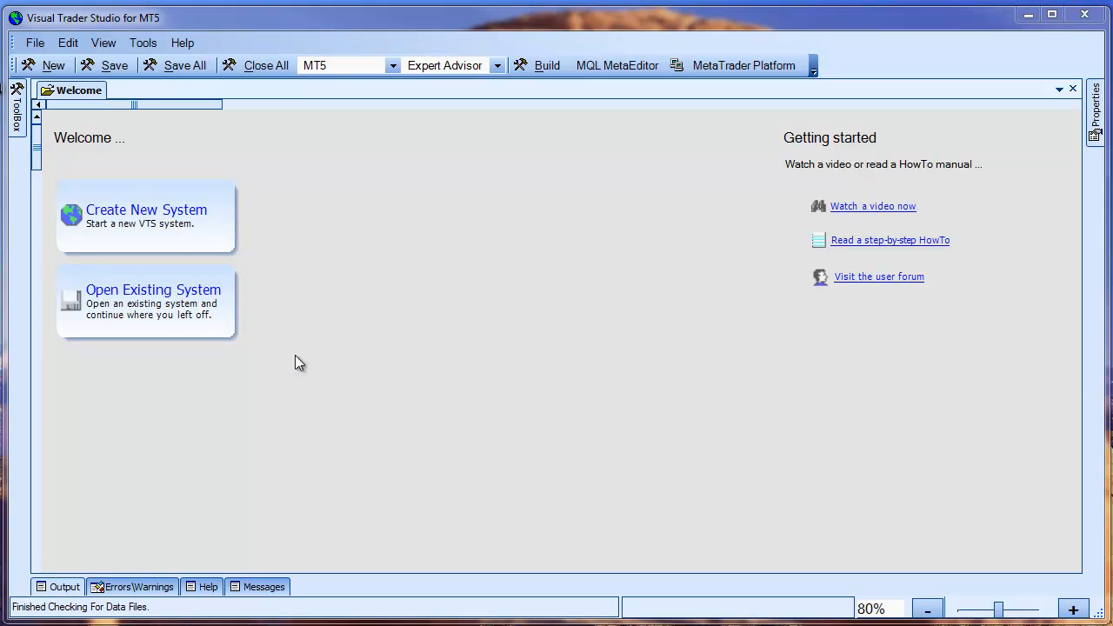
Create a new Custom EA system keeping the default name System0.
left_click(146, 216)
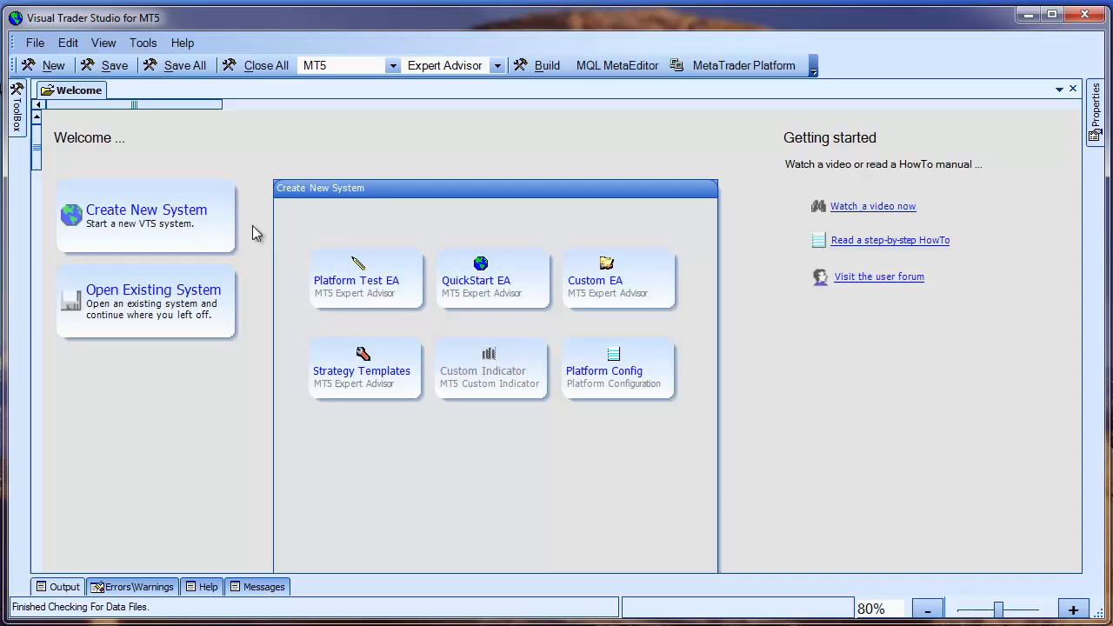
left_click(619, 278)
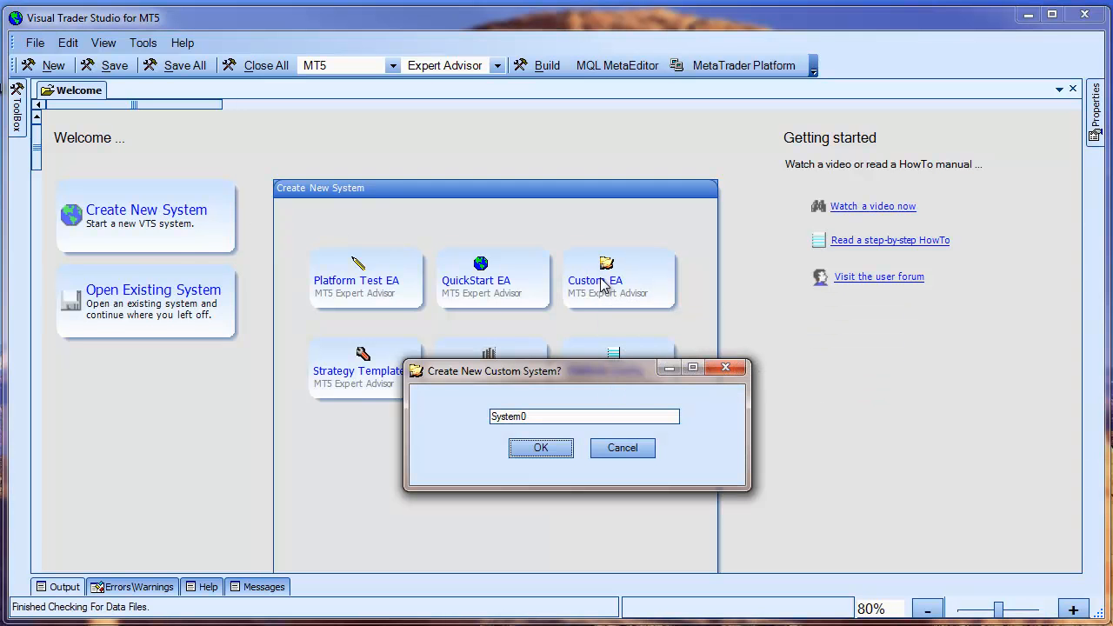
left_click(539, 447)
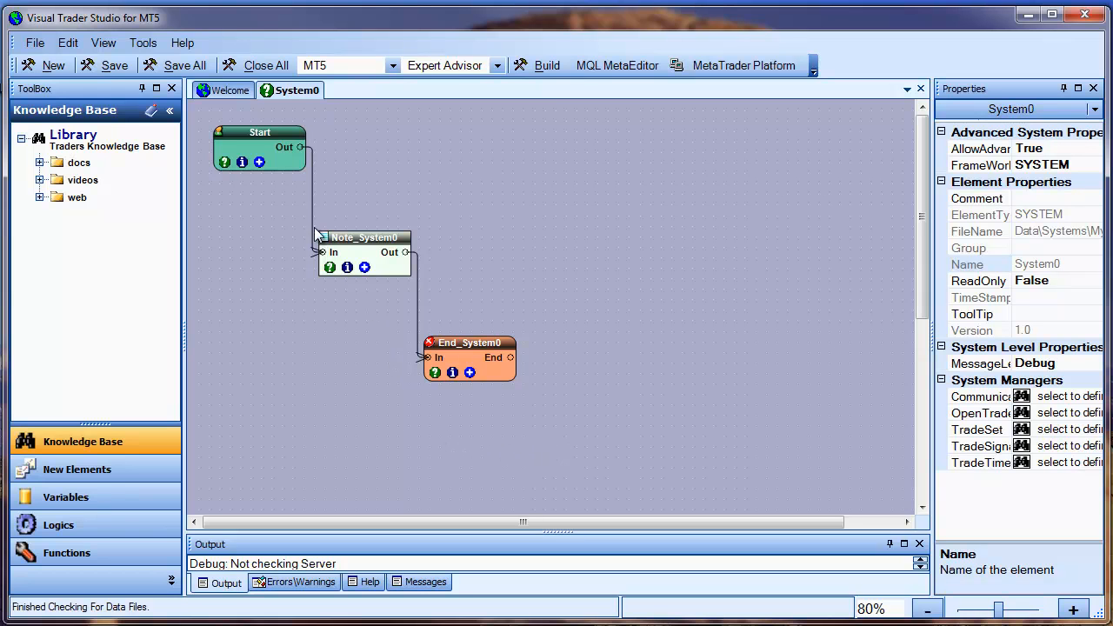
Delete Note_System0, move End_System0 to the lower right and show the Functions library.
left_click(364, 236)
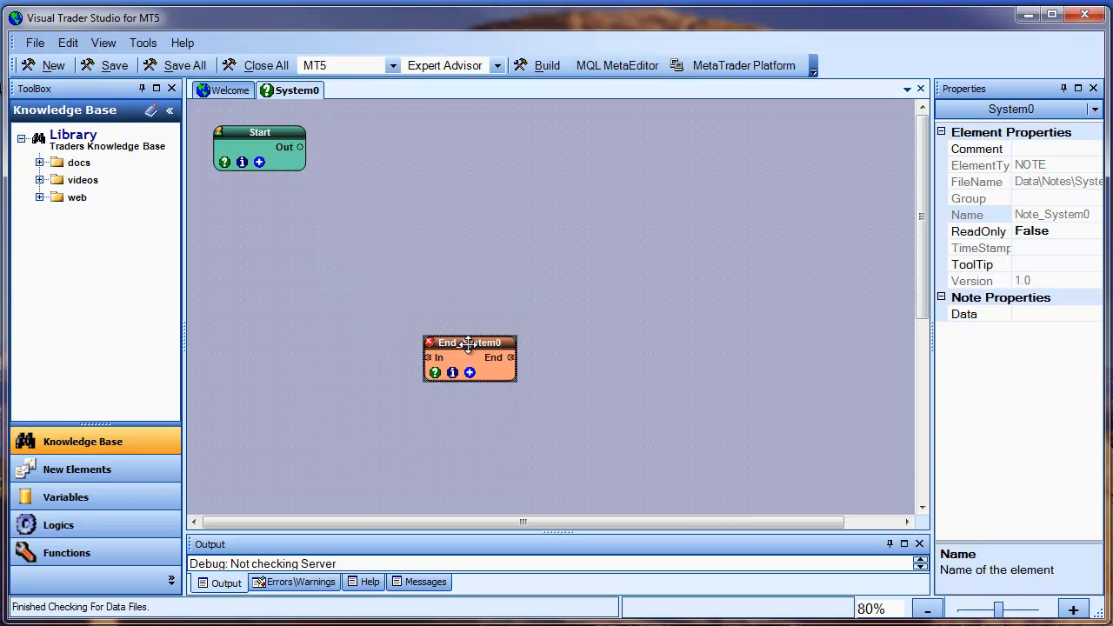
left_click_drag(469, 343, 800, 431)
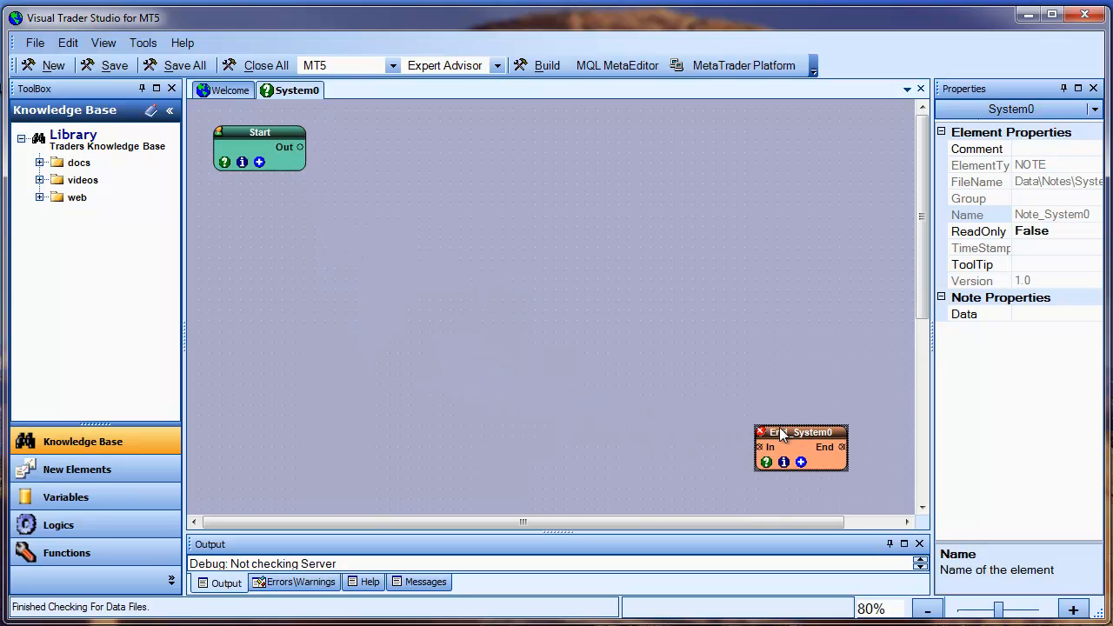
left_click(66, 553)
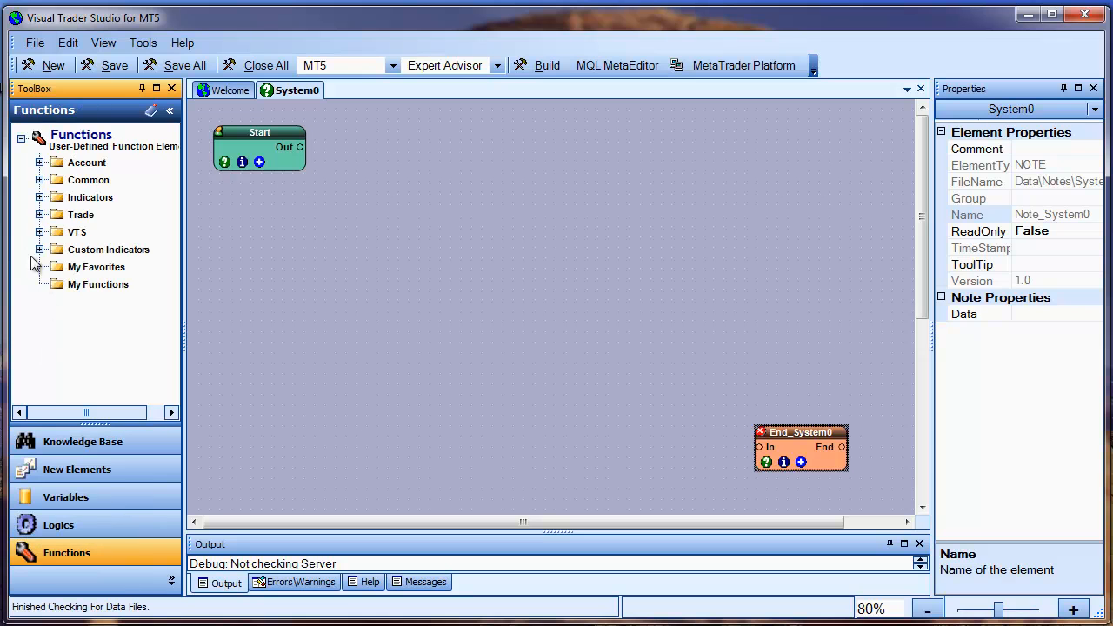
Place an iATR node from Indicators on the canvas and reveal the New Elements types.
left_click(40, 198)
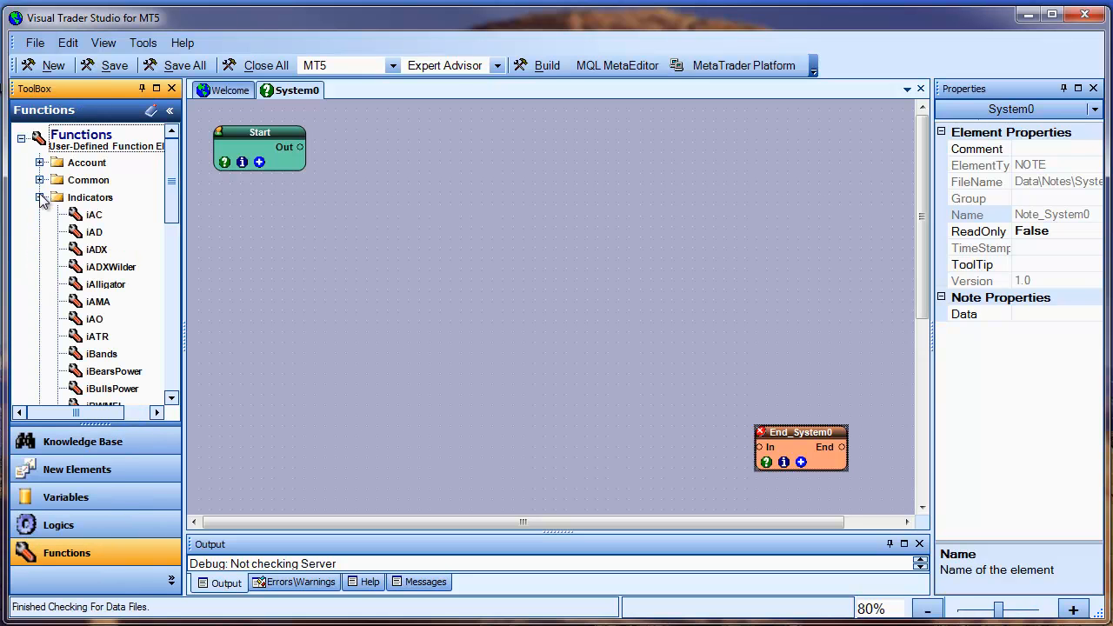
left_click(95, 337)
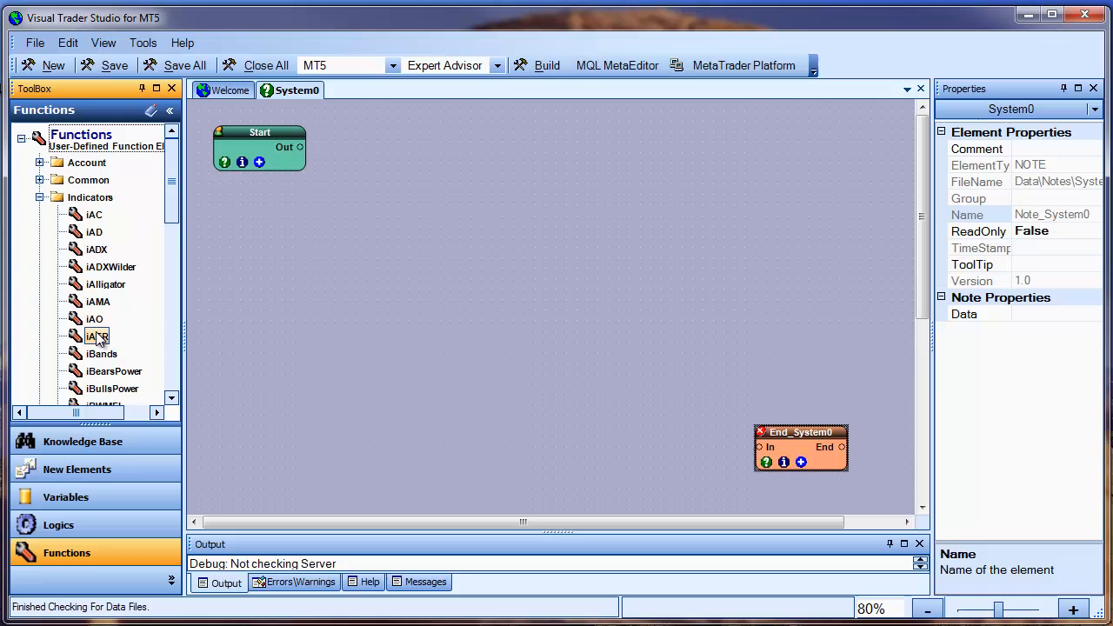
left_click_drag(94, 337, 382, 264)
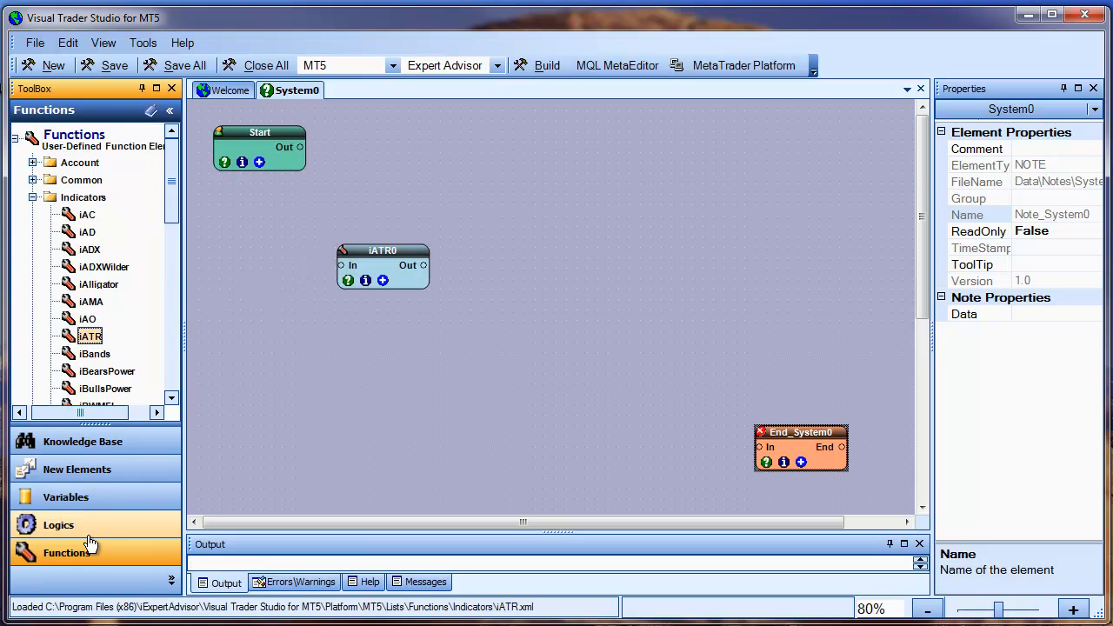
left_click(76, 469)
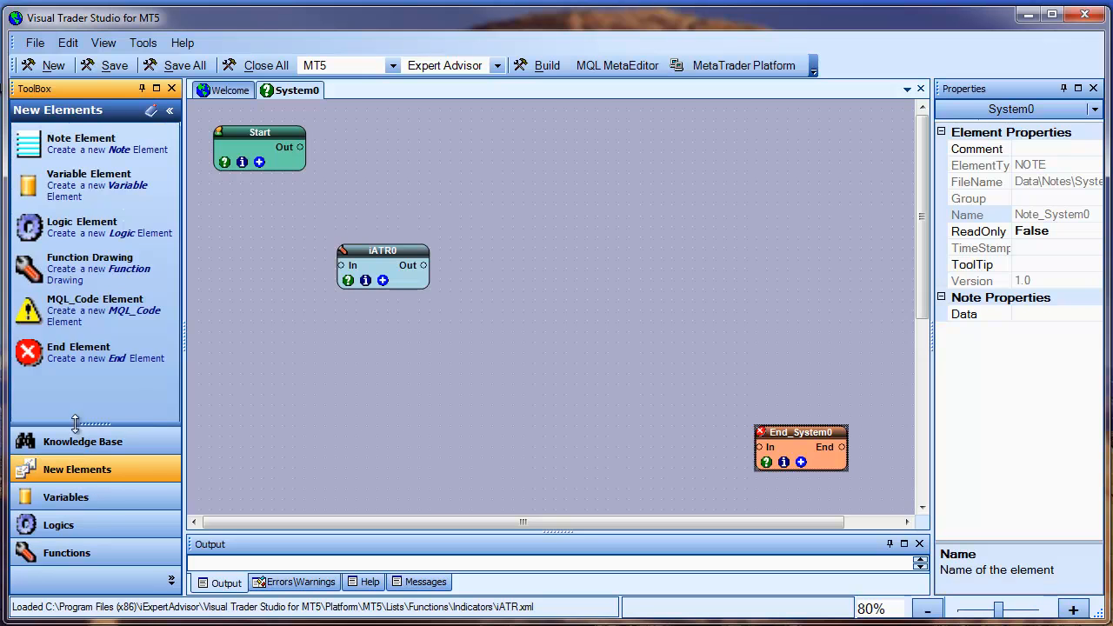
mouse_move(269, 299)
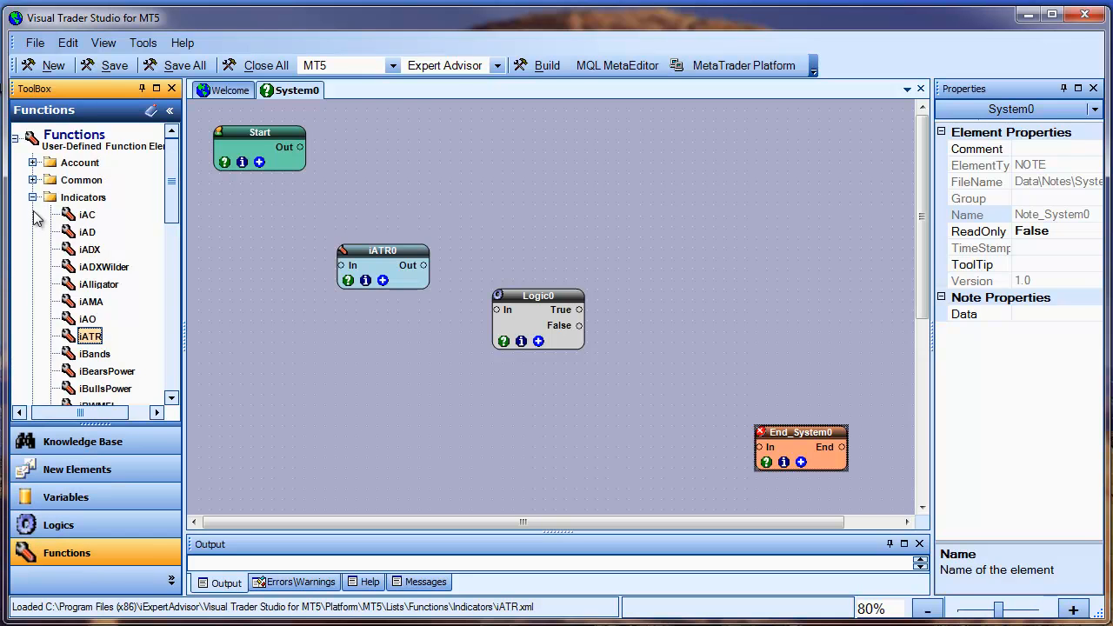
left_click(32, 197)
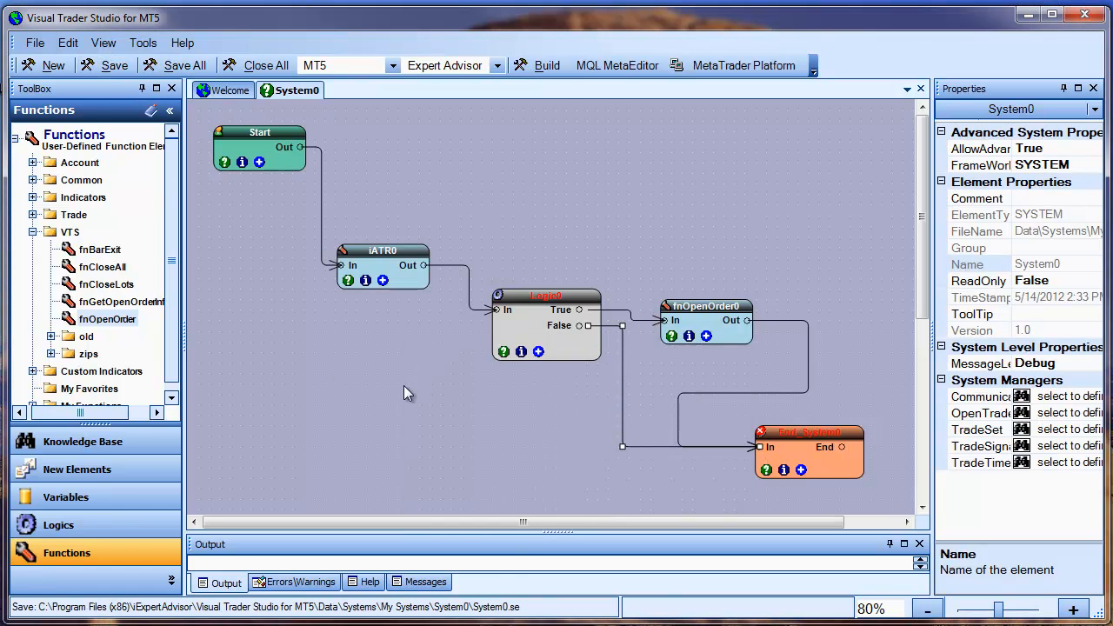
Bring up Logic0's Configure Logic Element window from the wired flowchart.
left_click(539, 313)
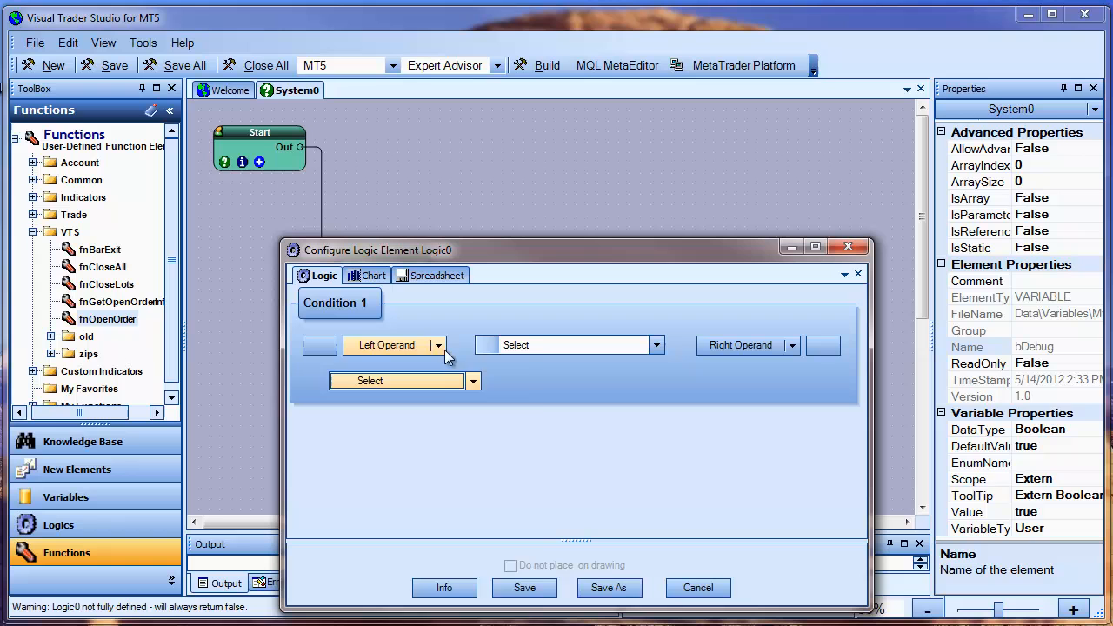
Set Condition 1 to BID GREATER_THAN i_iATR0 and save Logic0.
left_click(438, 344)
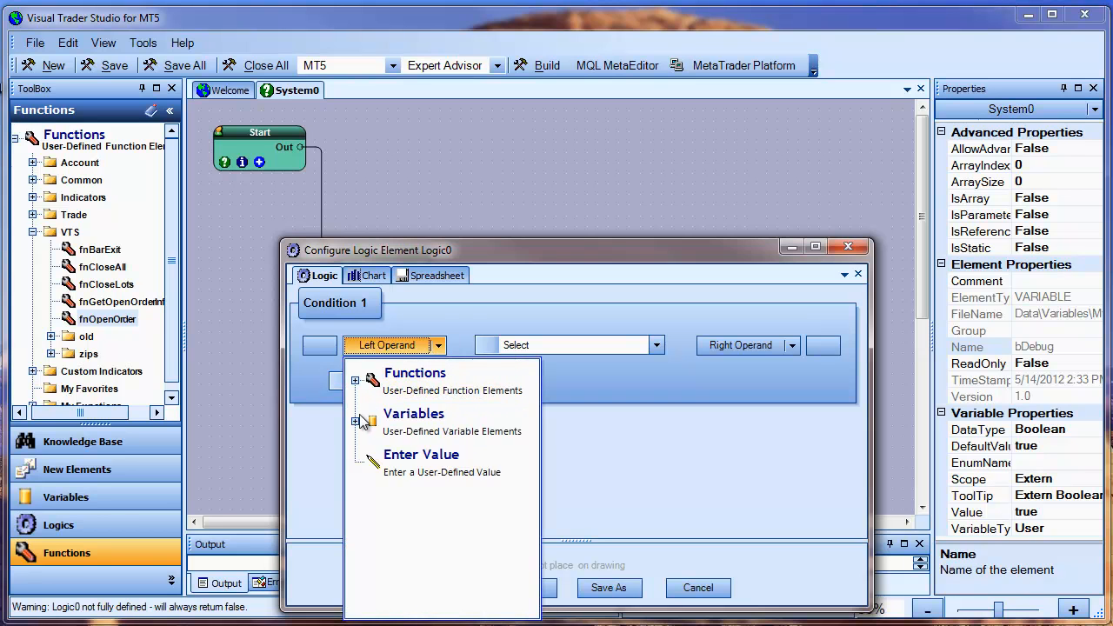
left_click(354, 421)
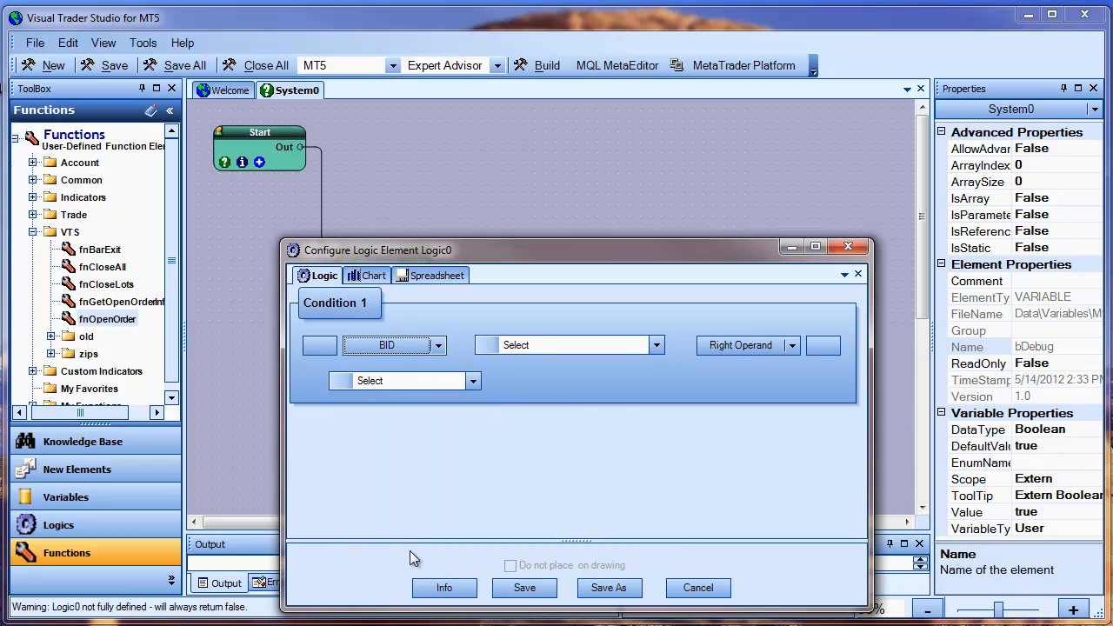
left_click(657, 344)
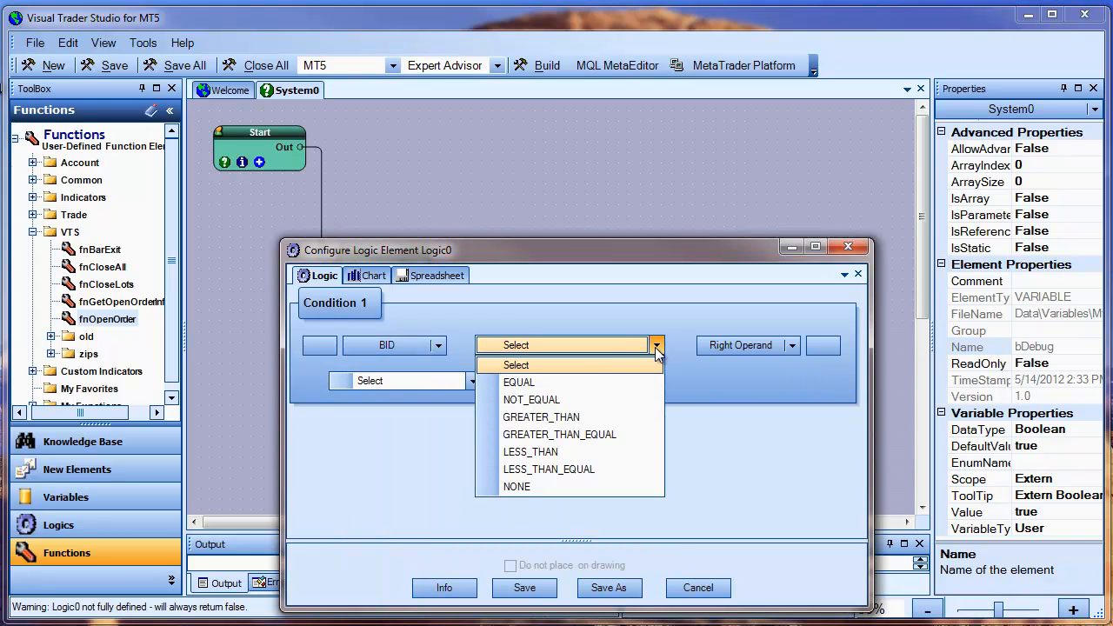
left_click(541, 418)
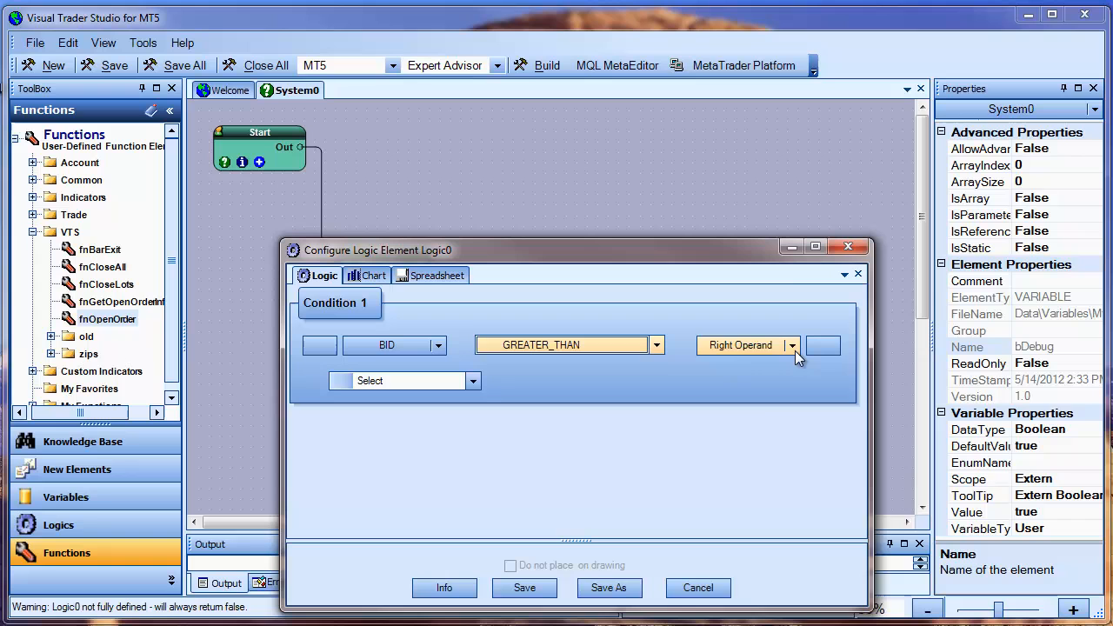
left_click(790, 344)
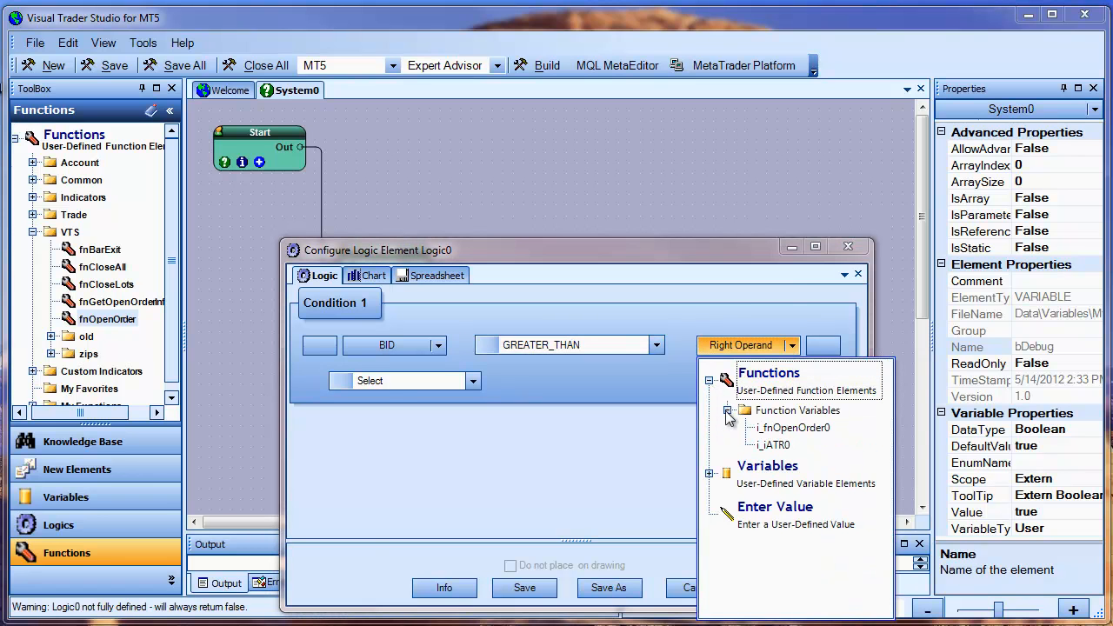
left_click(774, 445)
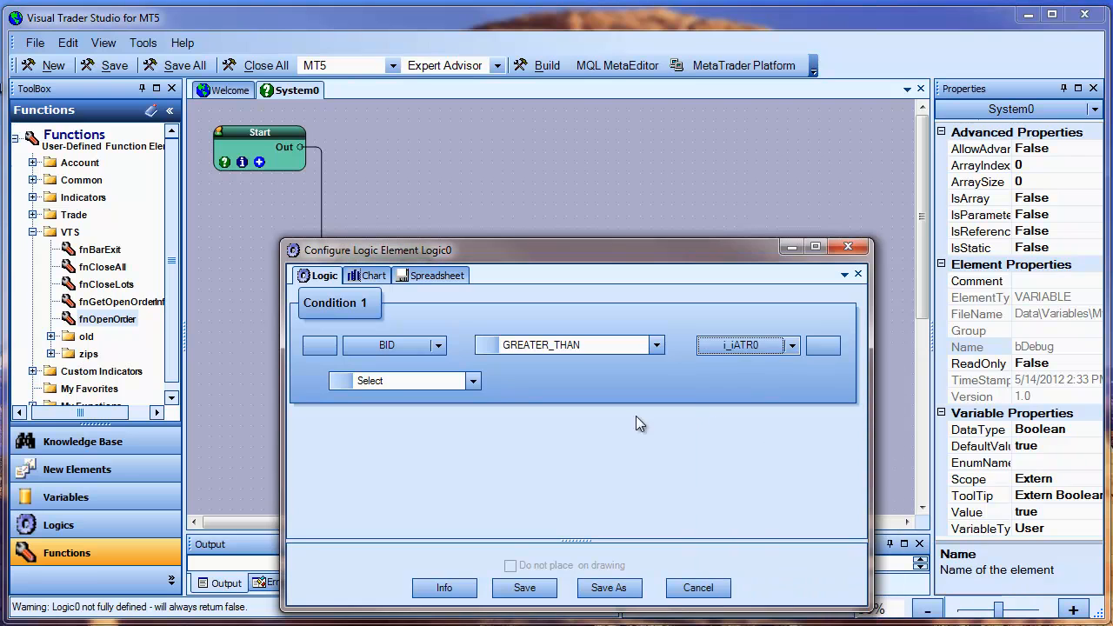
left_click(473, 379)
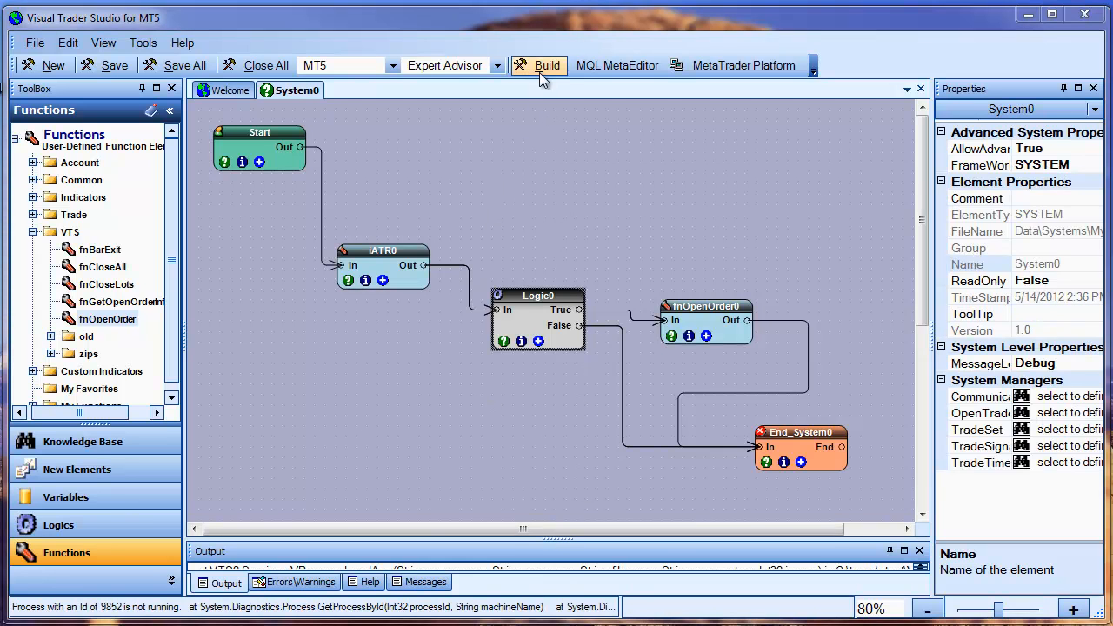
Build System0 into the System0.mq5 Expert Advisor until Built Successfully appears.
left_click(539, 66)
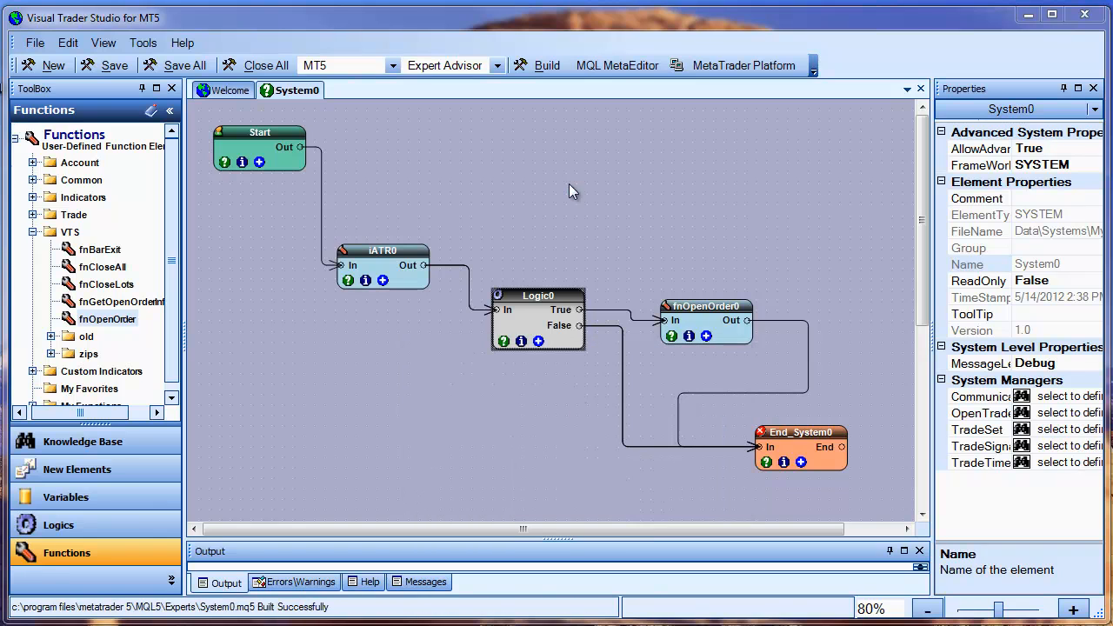
mouse_move(558, 189)
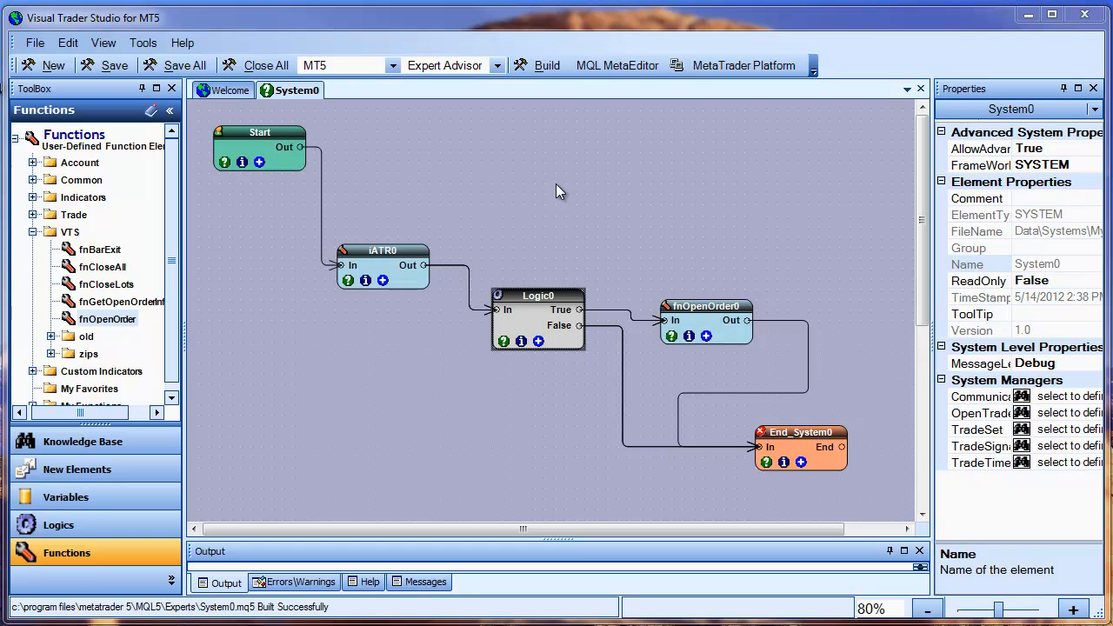
mouse_move(142, 42)
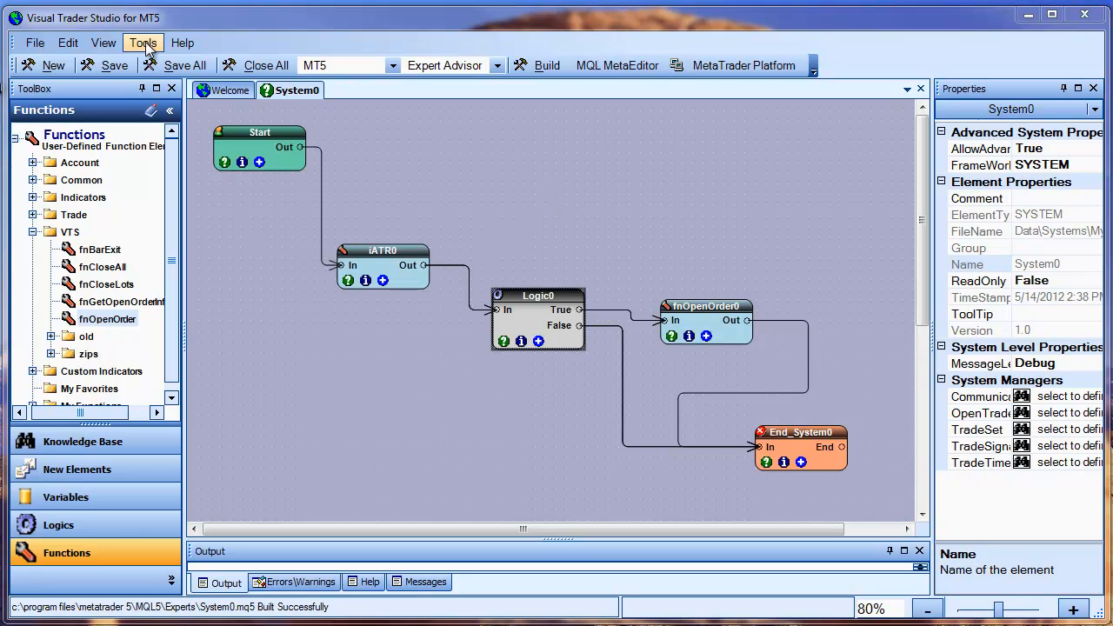
left_click(142, 41)
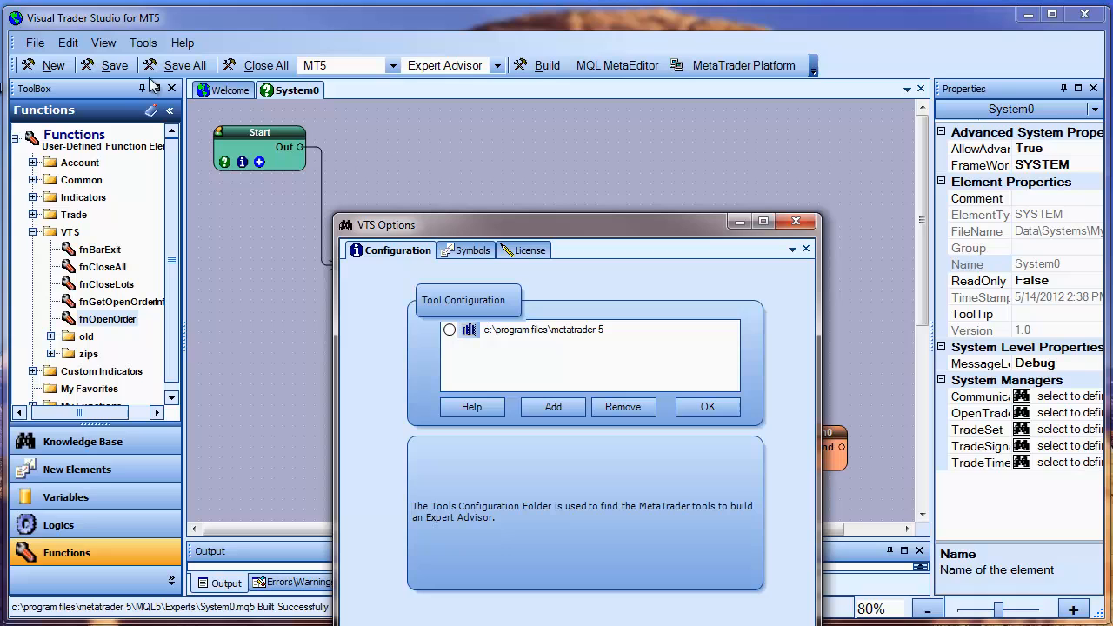
mouse_move(313, 379)
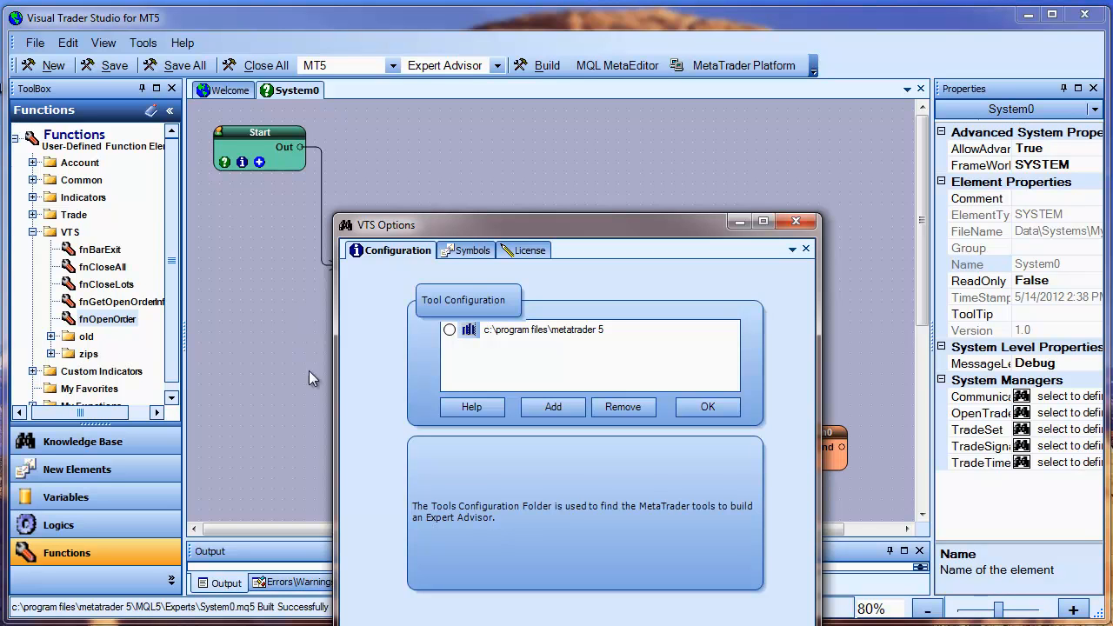
mouse_move(442, 366)
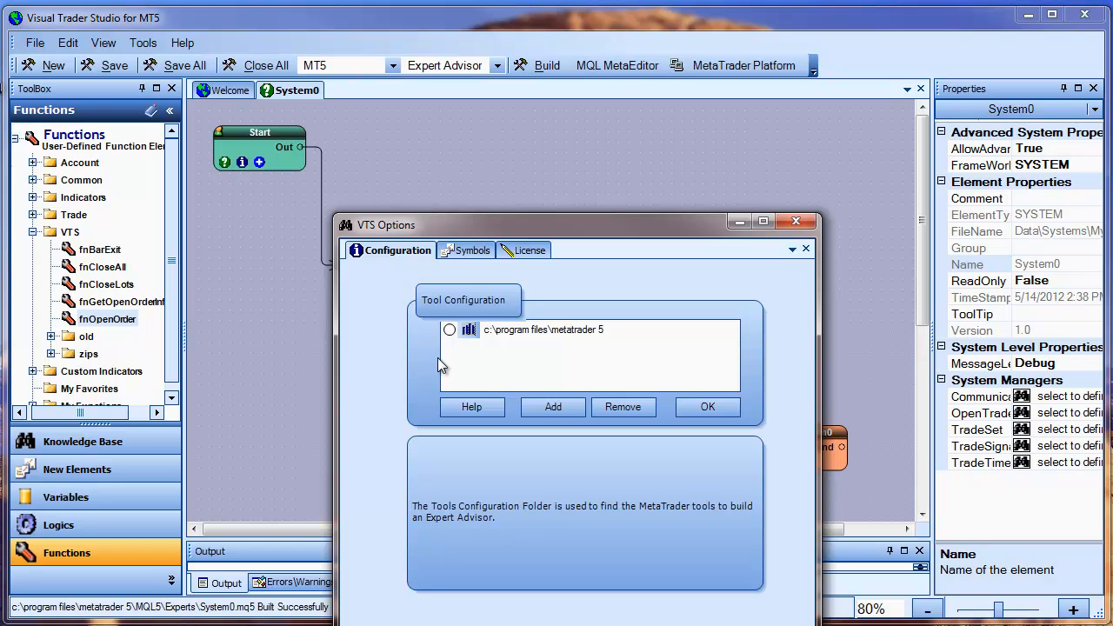
mouse_move(589, 445)
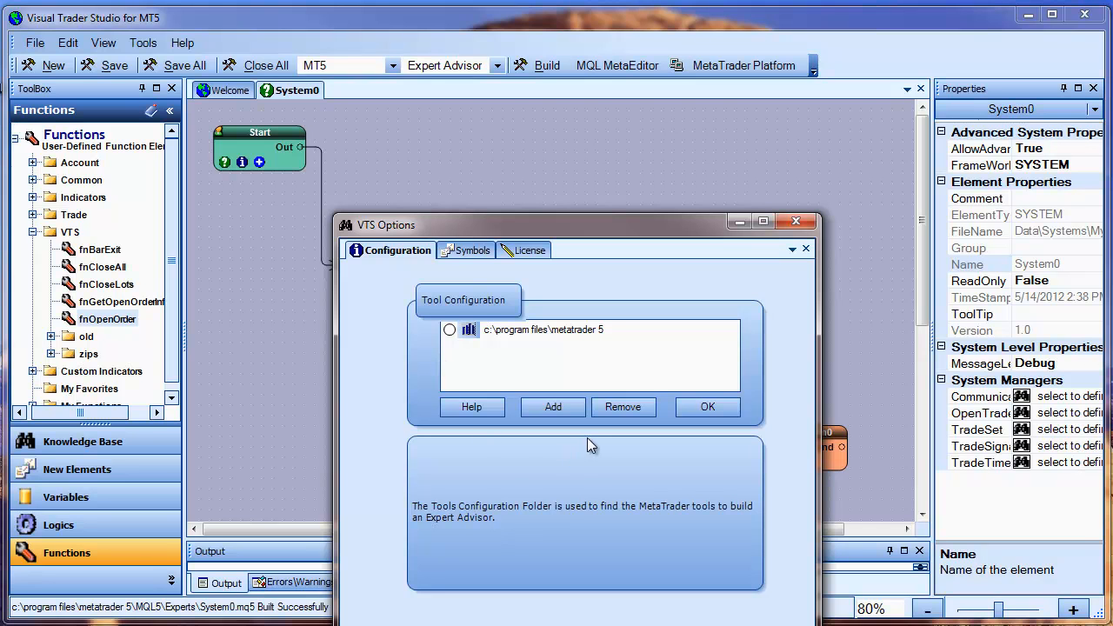
left_click(706, 407)
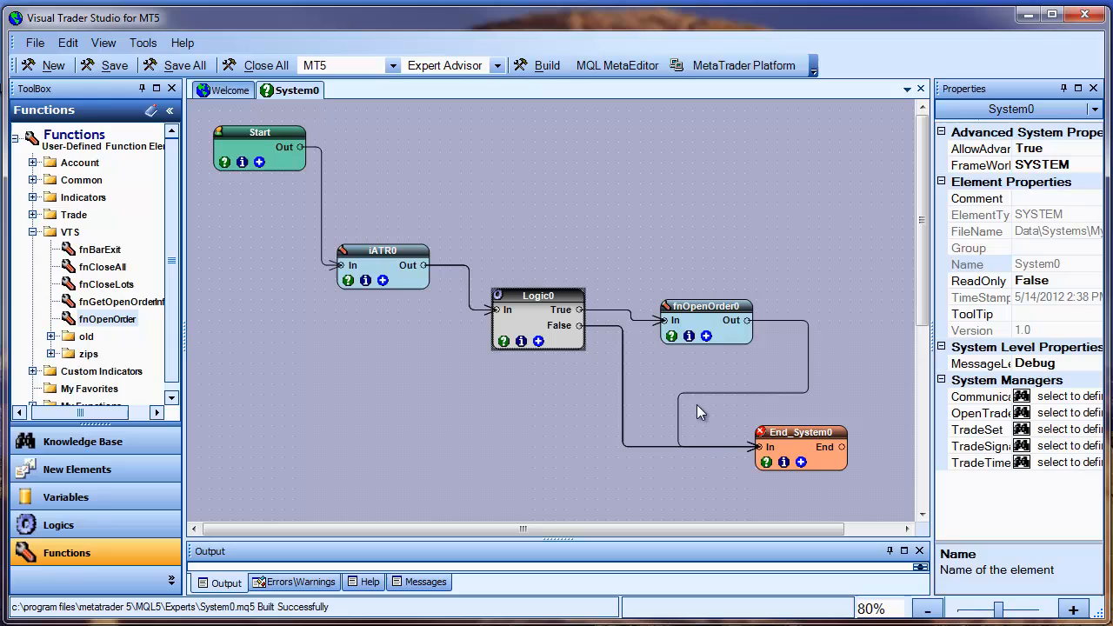